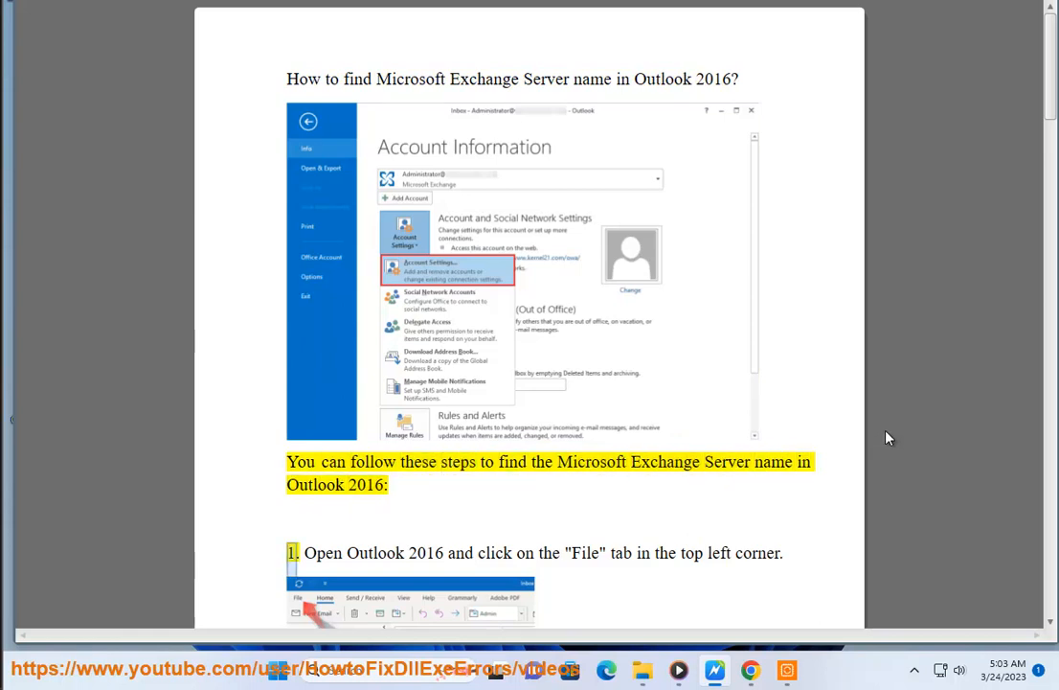
# Step: Follow Read Aloud down the PDF through steps 1–3 to step 4 on the Change Account Server field
pyautogui.scroll(-3)
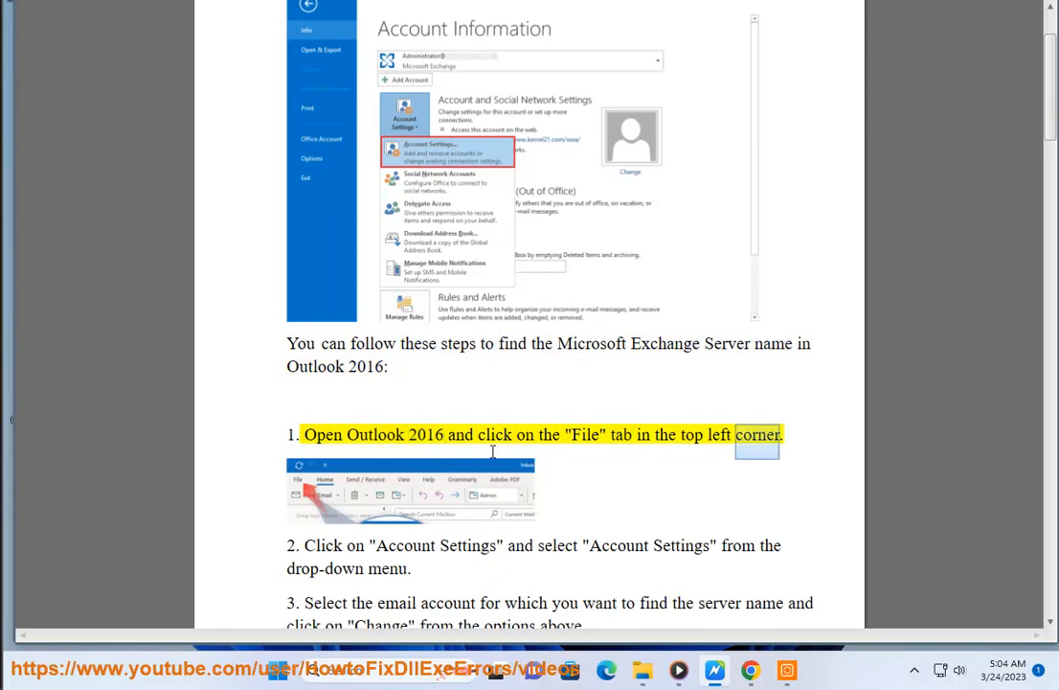
pyautogui.scroll(-3)
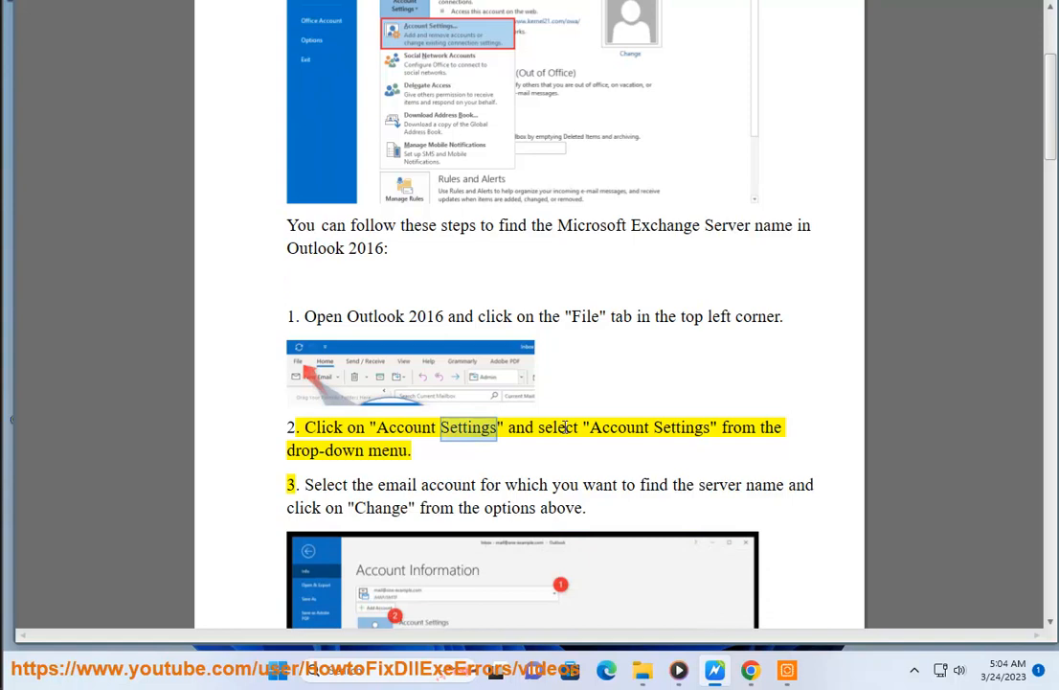
pyautogui.scroll(-3)
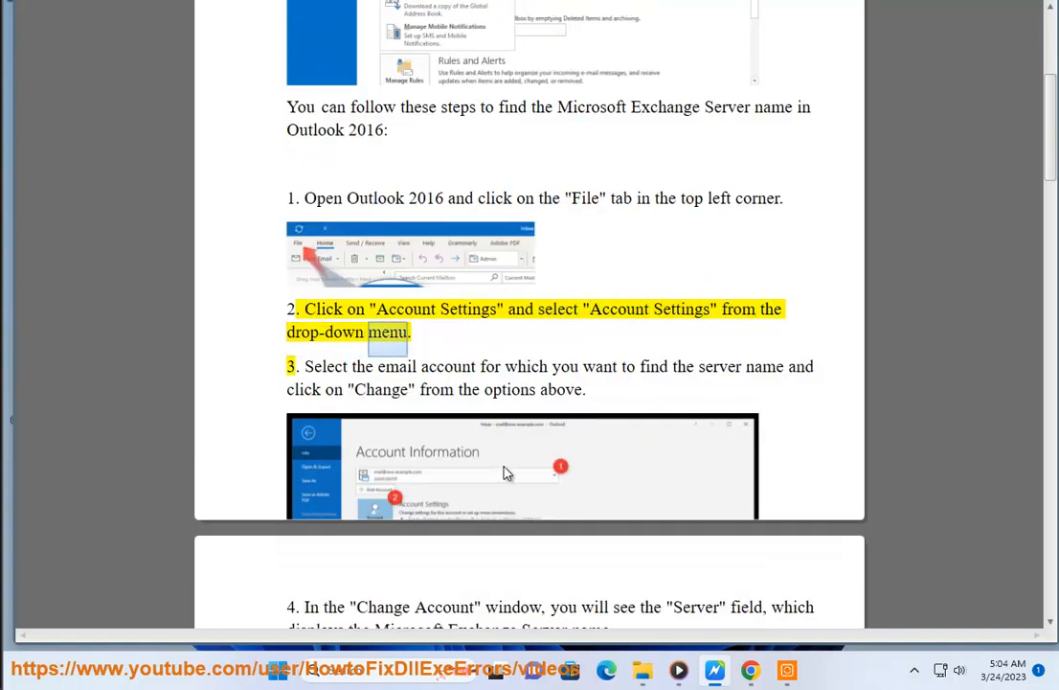
pyautogui.doubleClick(393, 366)
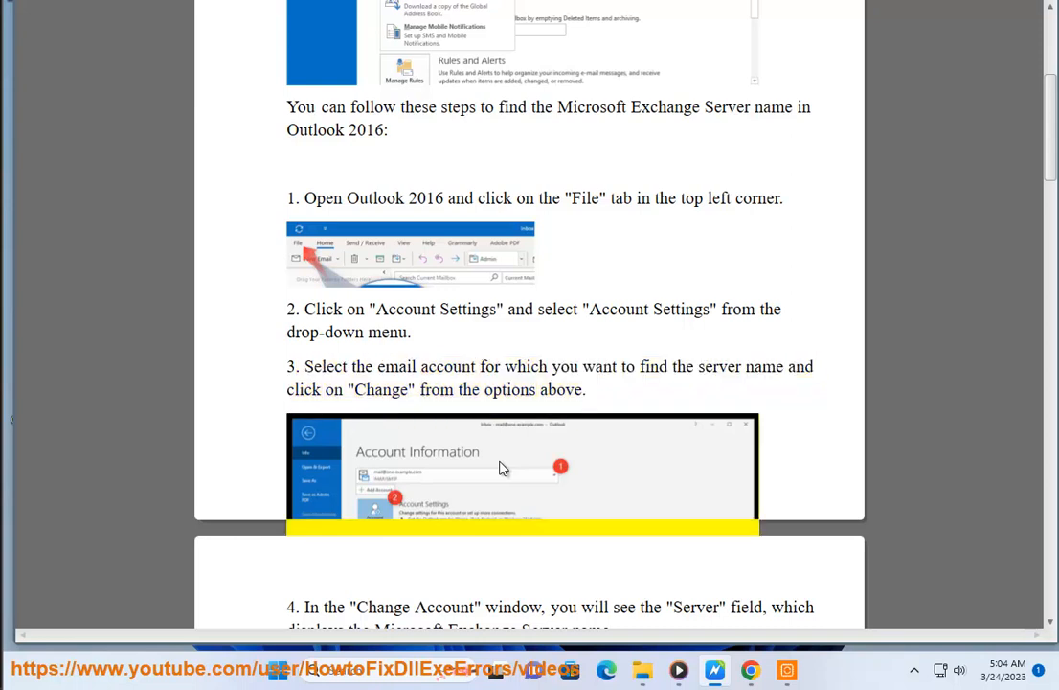
pyautogui.scroll(-3)
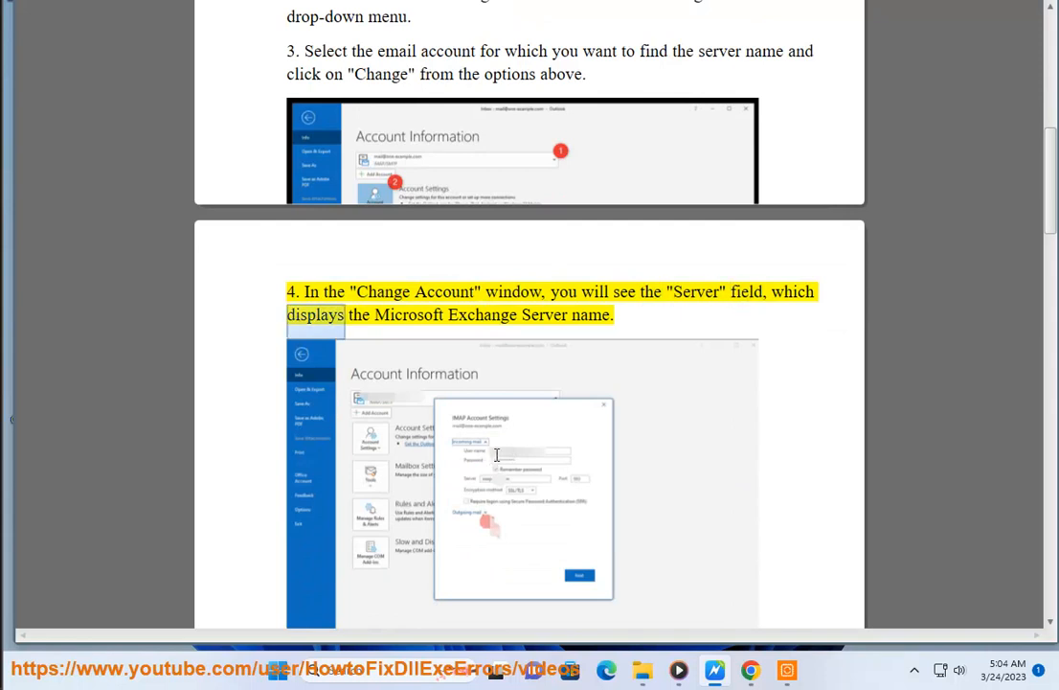
pyautogui.scroll(-3)
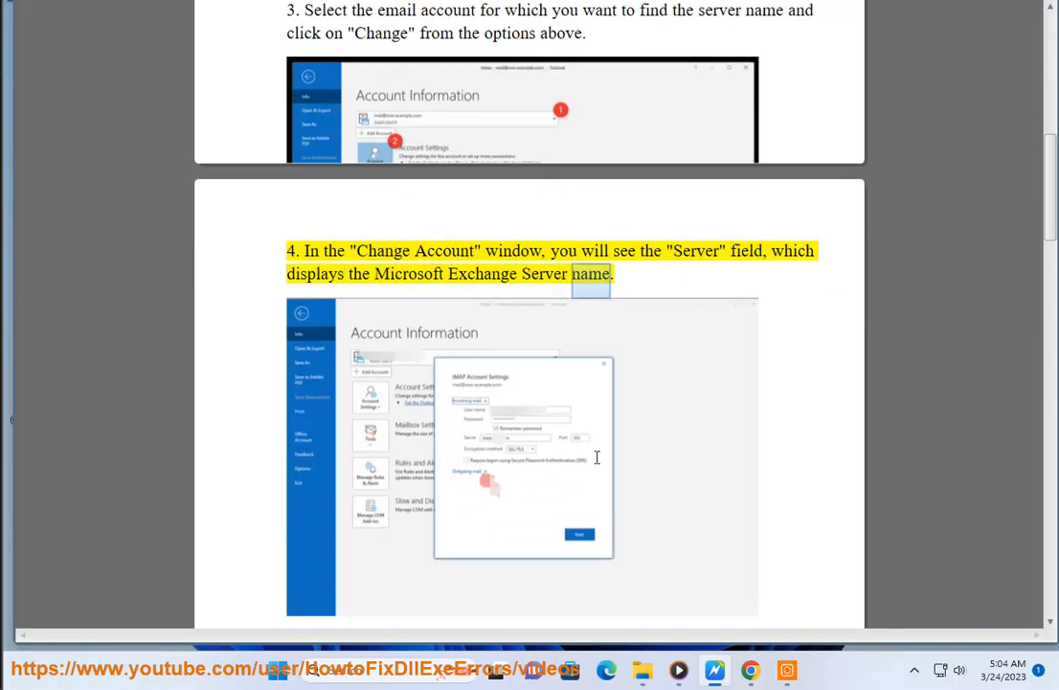
# Step: Follow Read Aloud through solution 1 on Exchange Proxy Settings
pyautogui.scroll(-3)
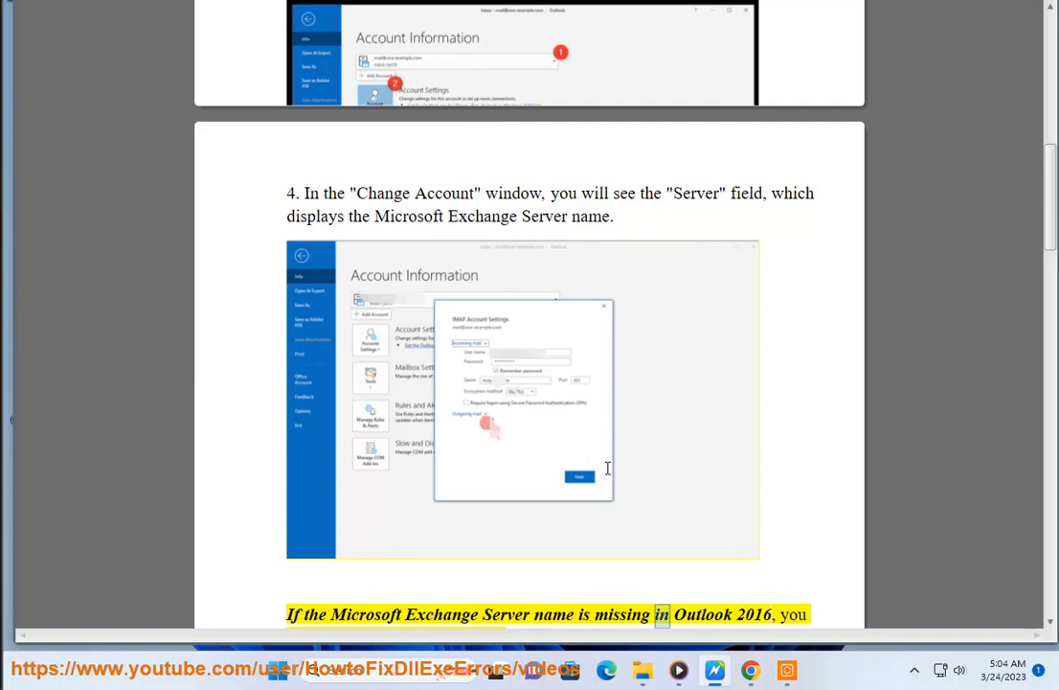
pyautogui.scroll(-3)
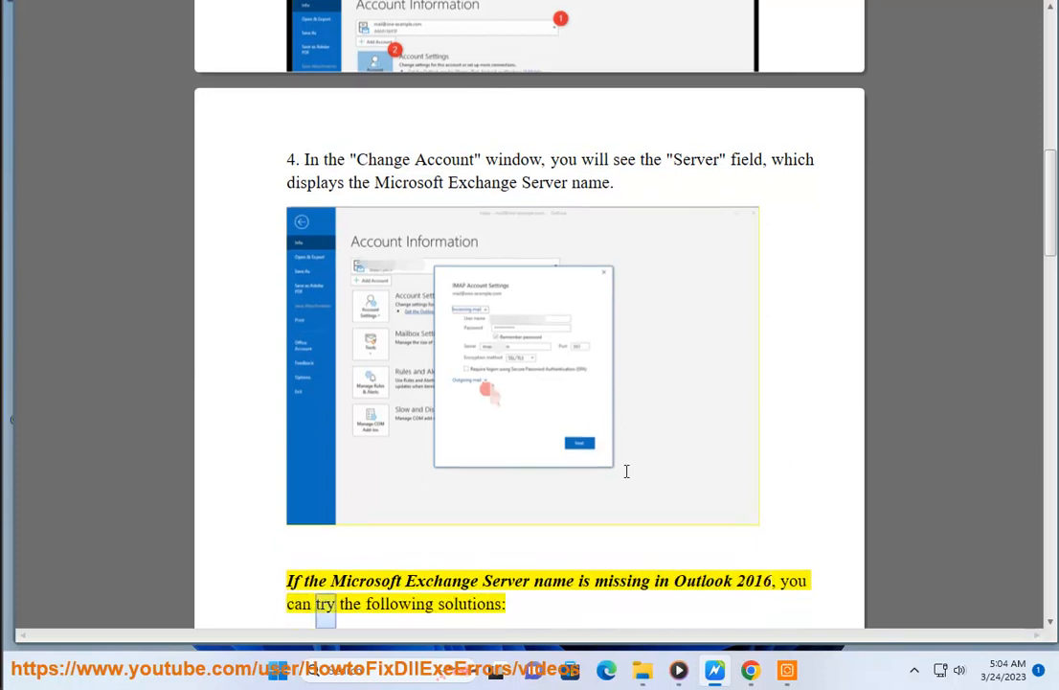
pyautogui.scroll(-3)
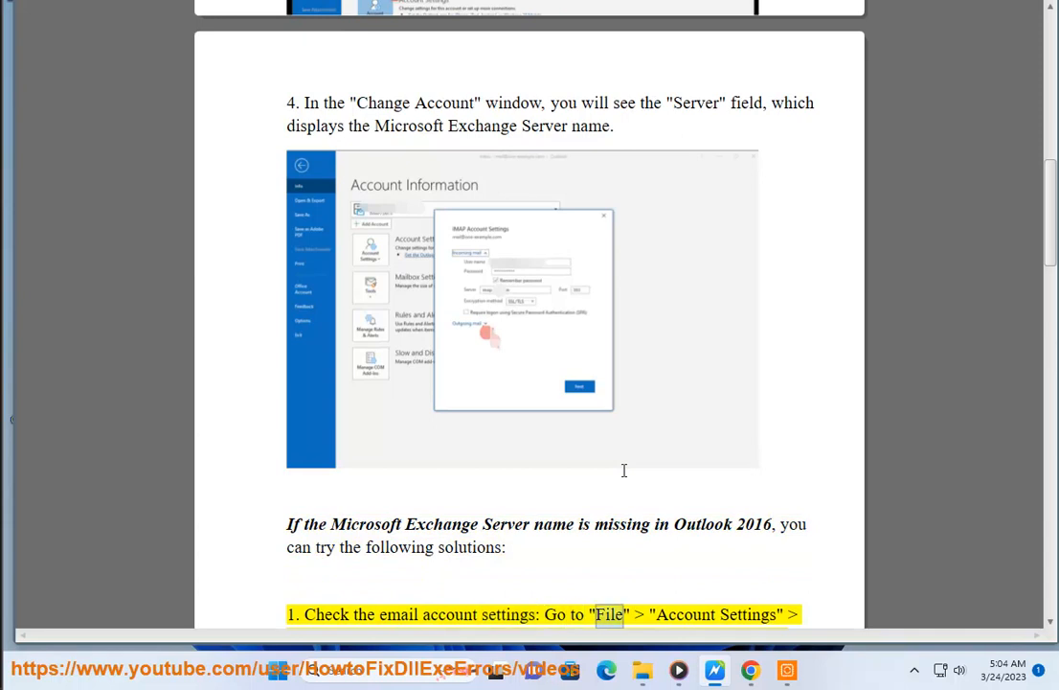
pyautogui.scroll(-3)
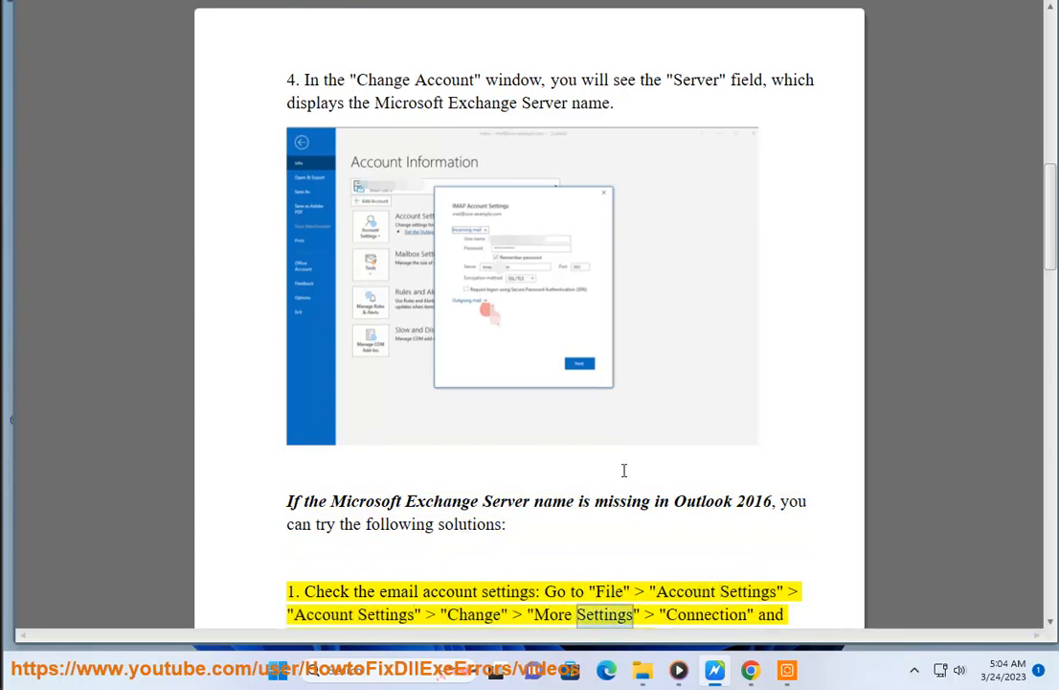
pyautogui.scroll(-3)
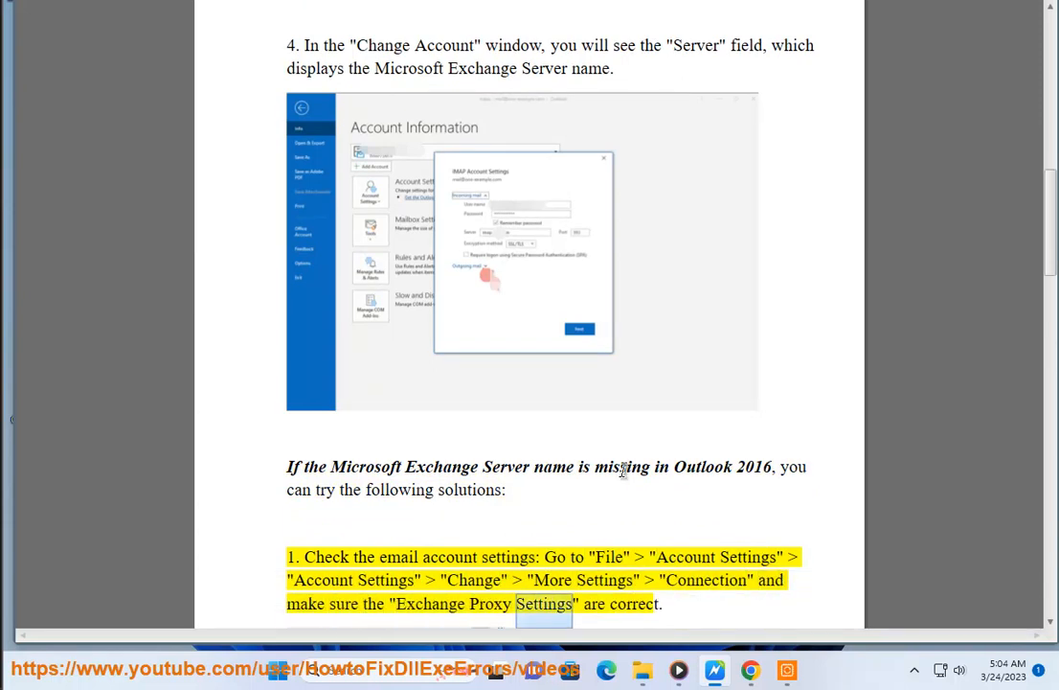
pyautogui.scroll(-3)
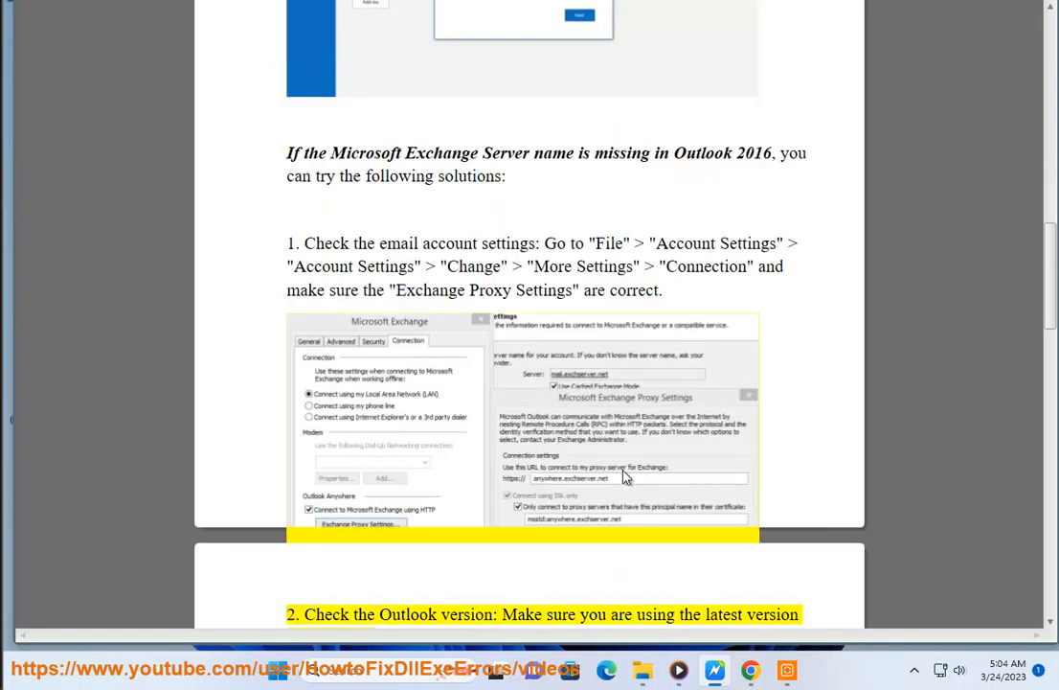
# Step: Continue into solution 2 on checking and updating the Outlook version
pyautogui.doubleClick(655, 613)
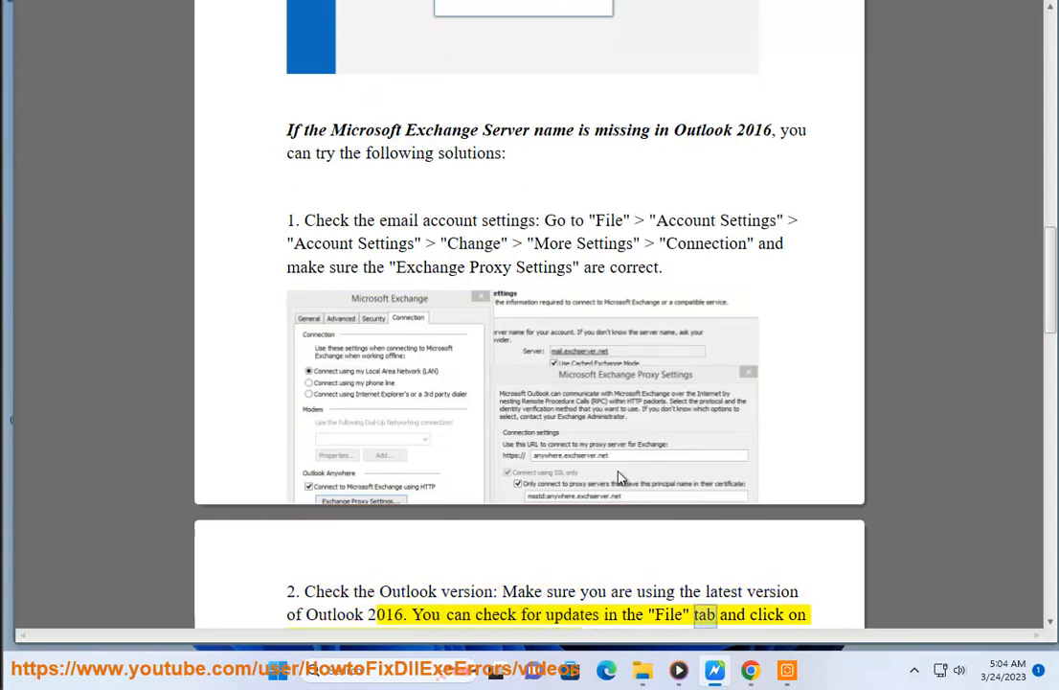
pyautogui.scroll(-3)
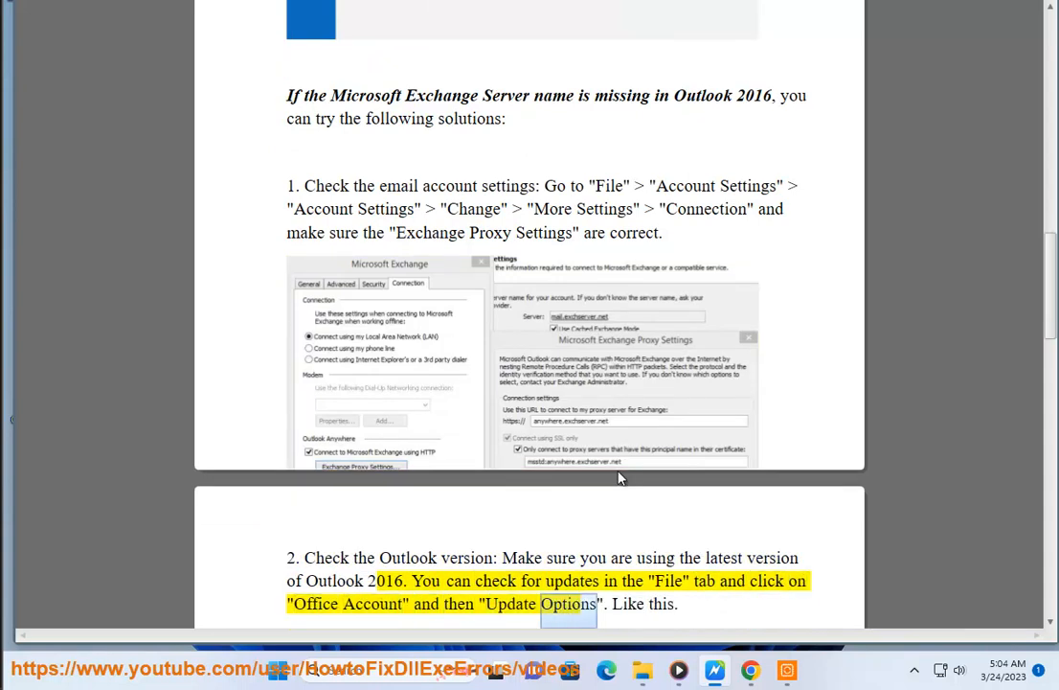
pyautogui.scroll(-3)
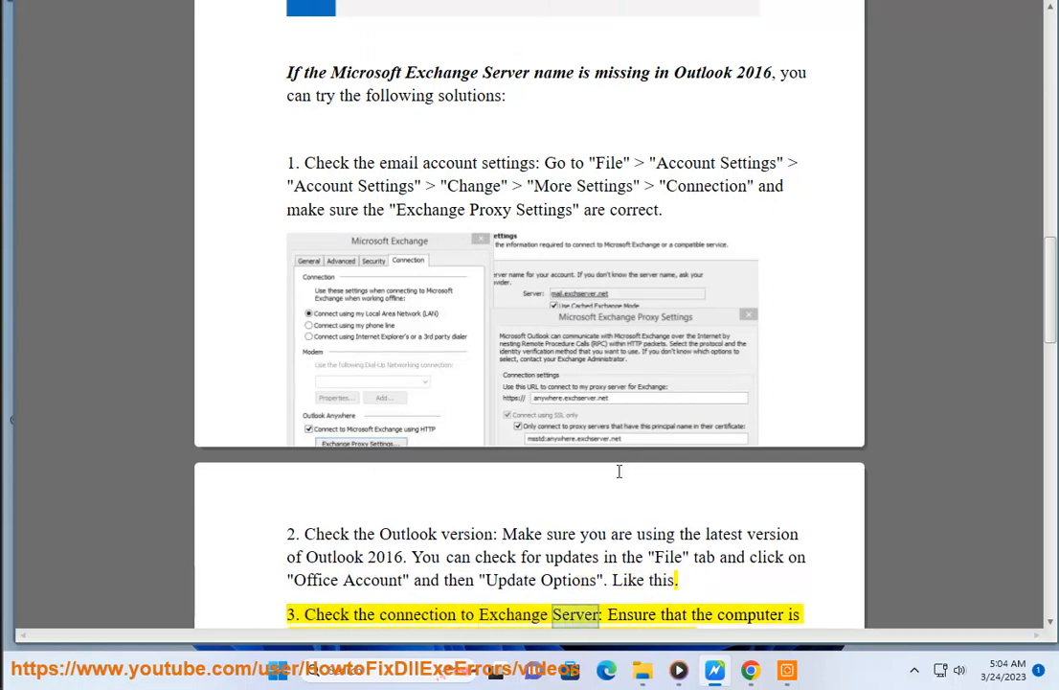
# Step: Follow Read Aloud through solution 3 on checking the network connection
pyautogui.scroll(-3)
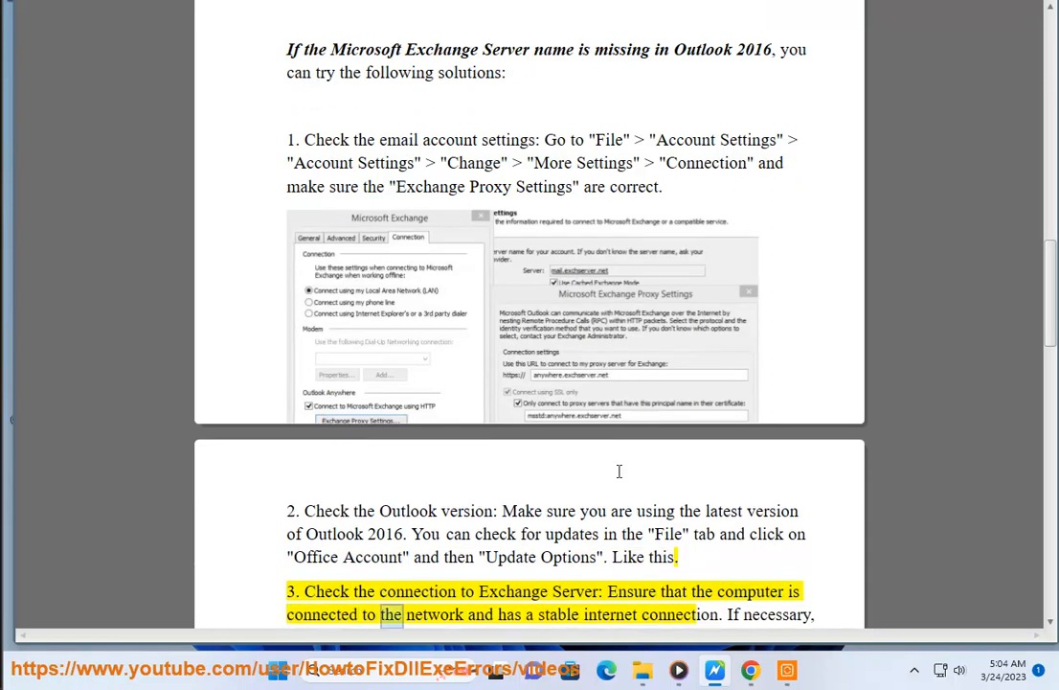
pyautogui.doubleClick(683, 613)
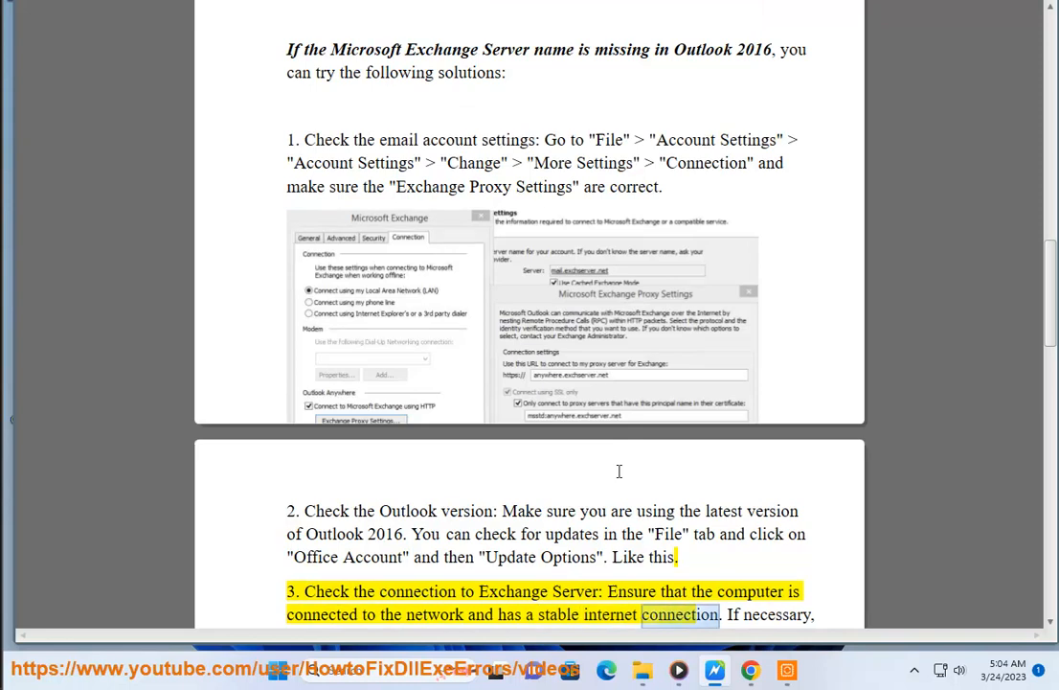
pyautogui.scroll(-3)
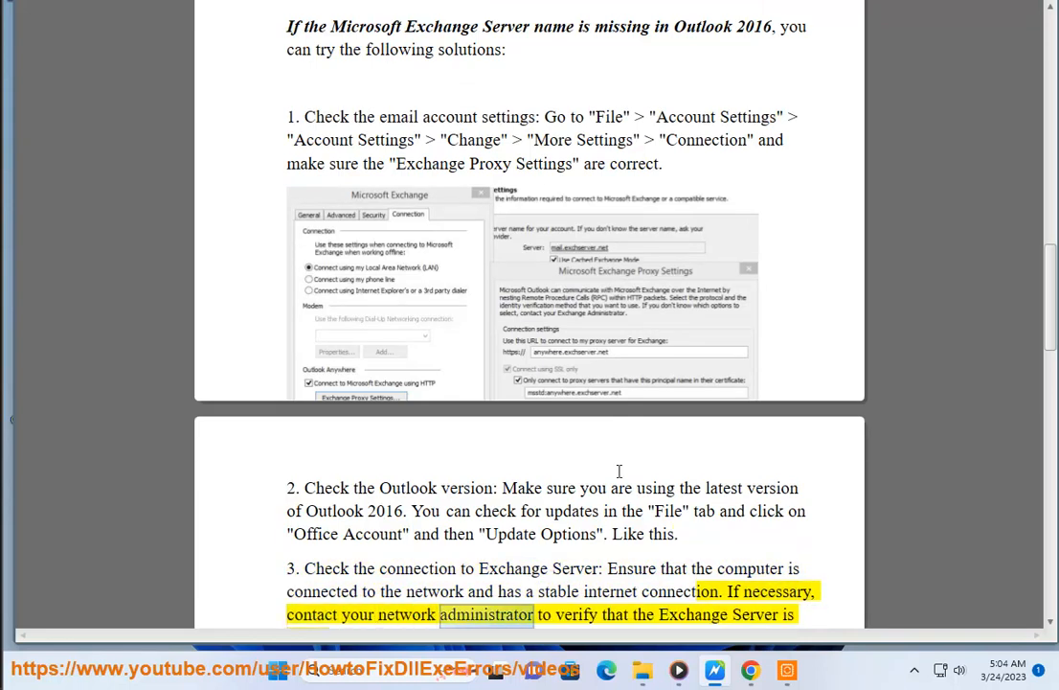
pyautogui.scroll(-3)
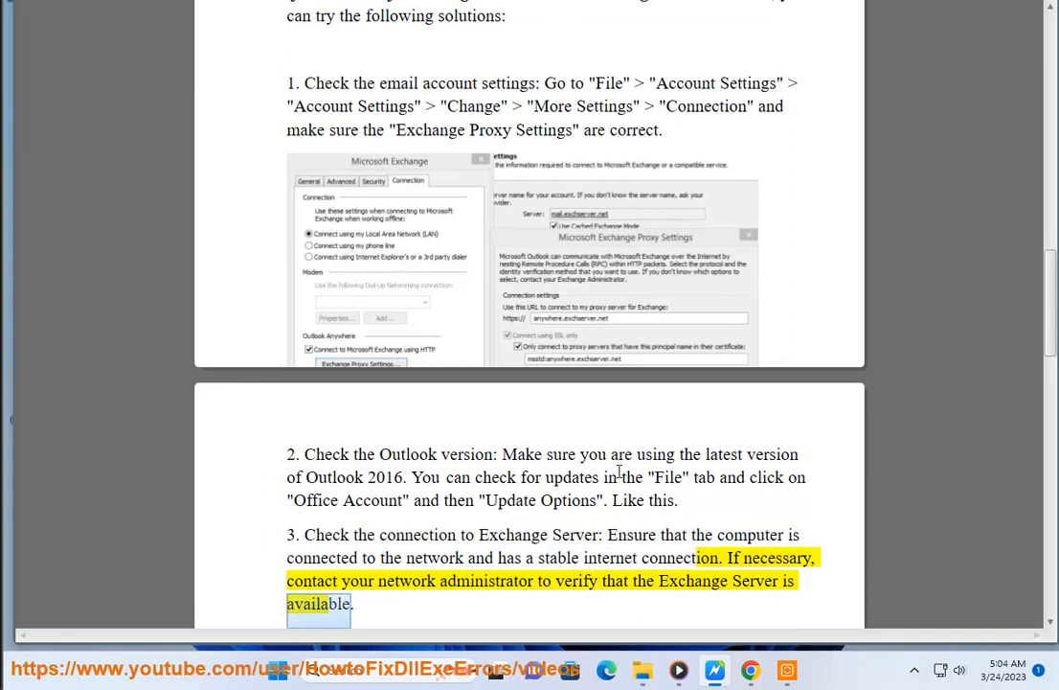
pyautogui.scroll(-3)
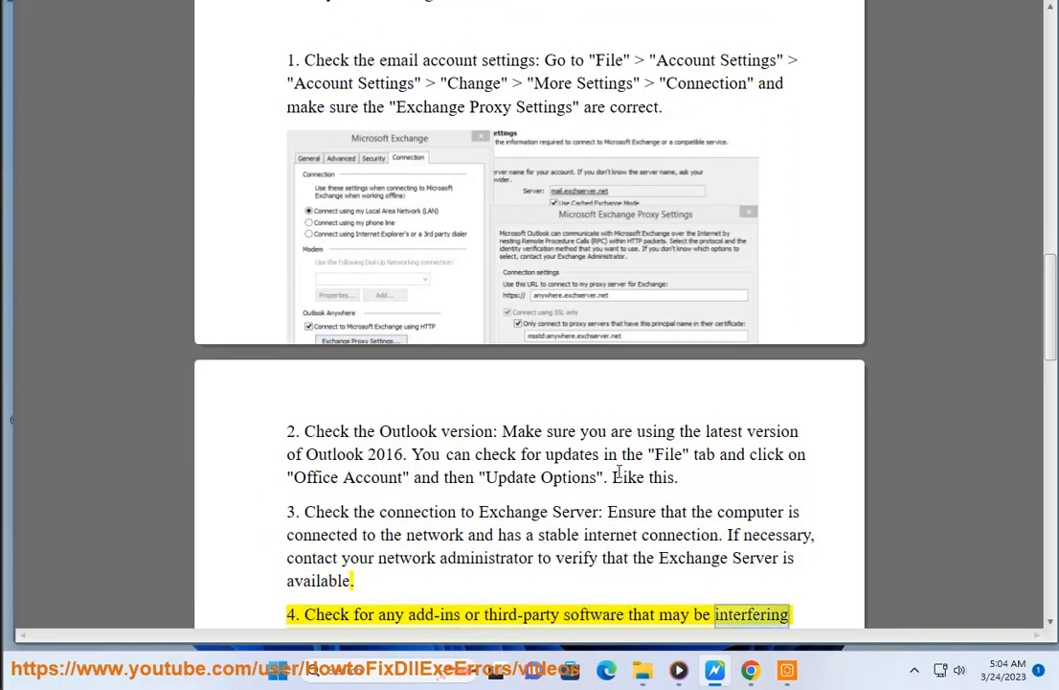
# Step: Continue through solution 4 on interfering COM add-ins down to the closing paragraph
pyautogui.scroll(-3)
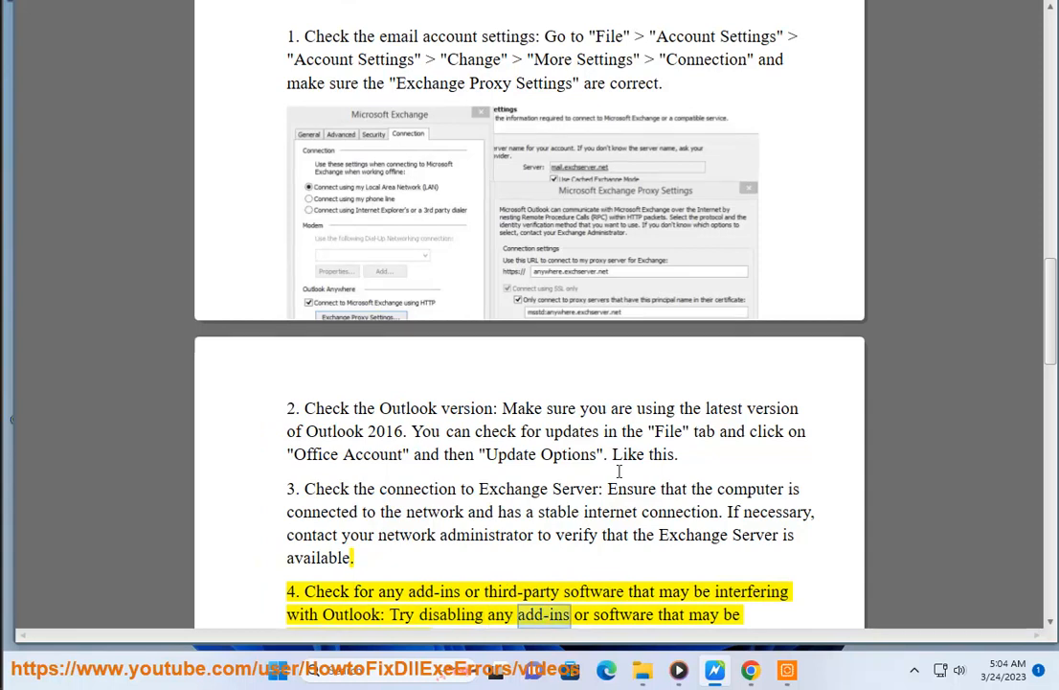
pyautogui.scroll(-3)
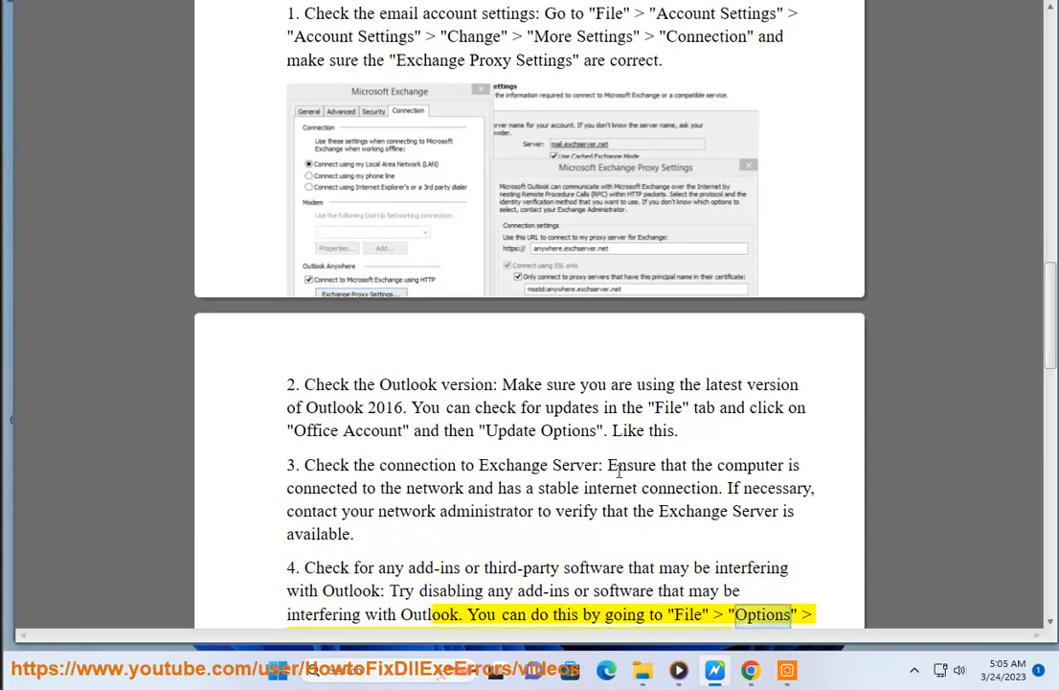
pyautogui.scroll(-3)
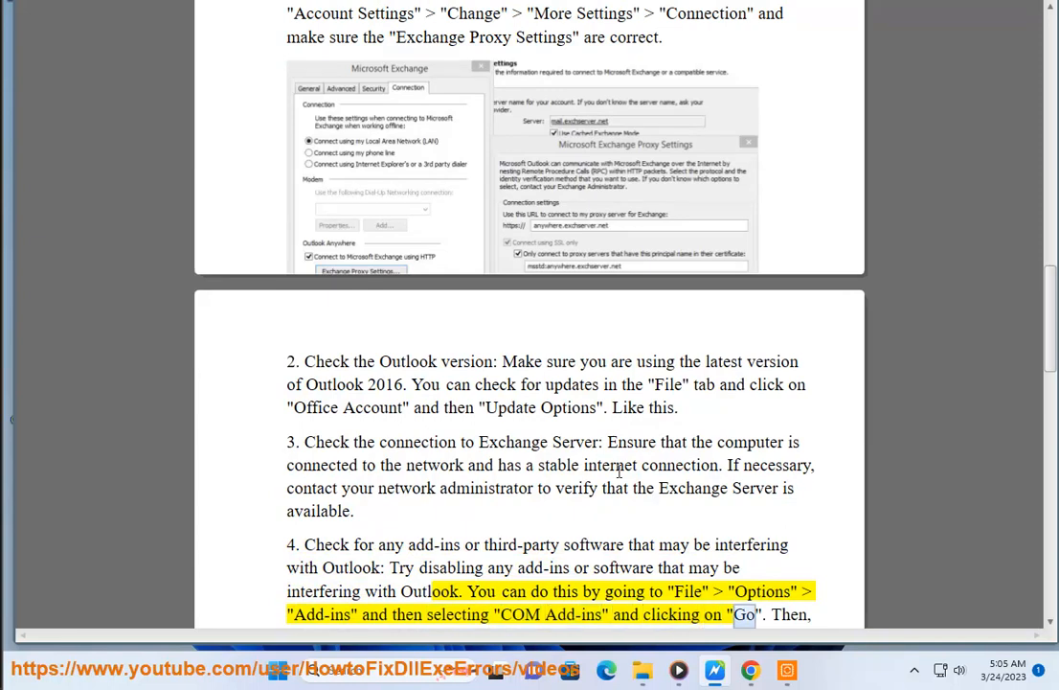
pyautogui.scroll(-3)
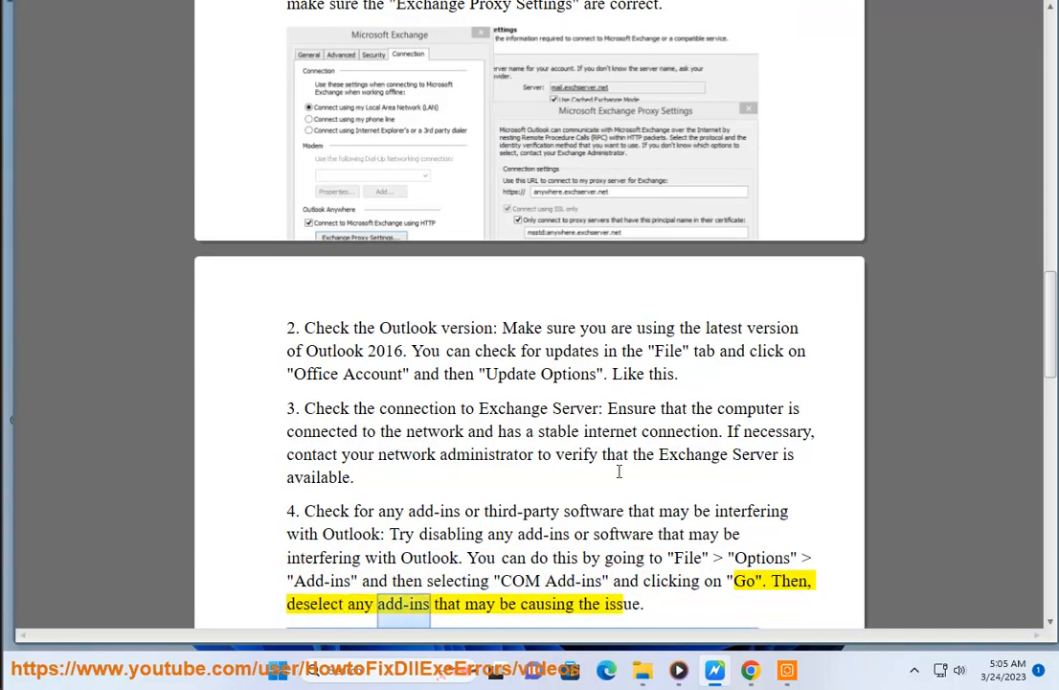
pyautogui.scroll(-3)
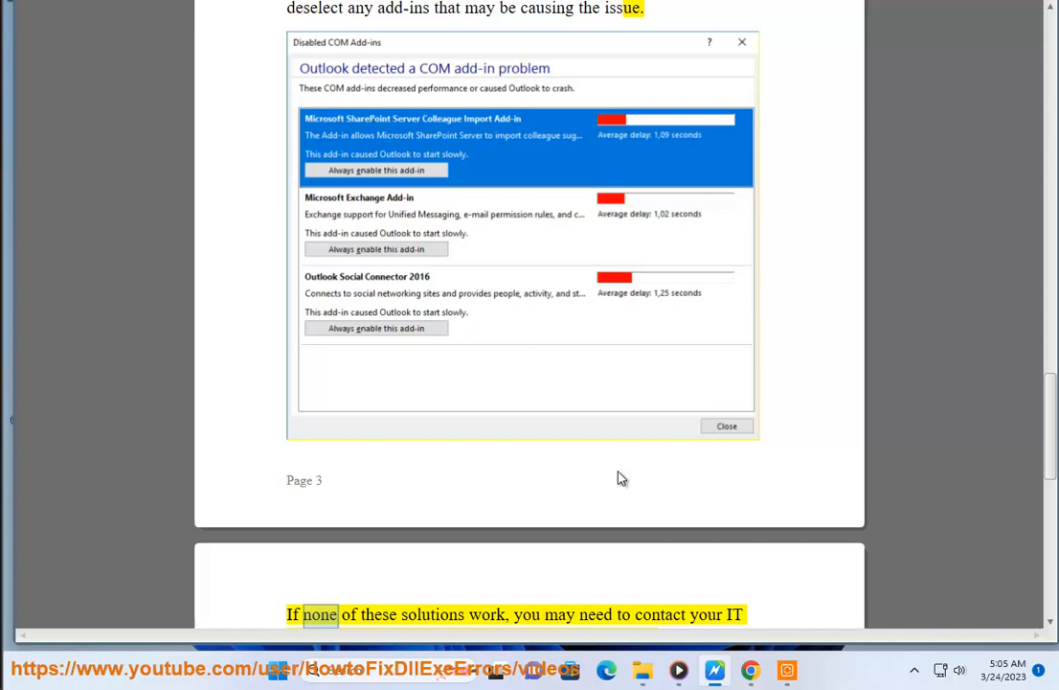
# Step: Let Read Aloud finish the final sentence advising to contact IT for further assistance
pyautogui.doubleClick(659, 613)
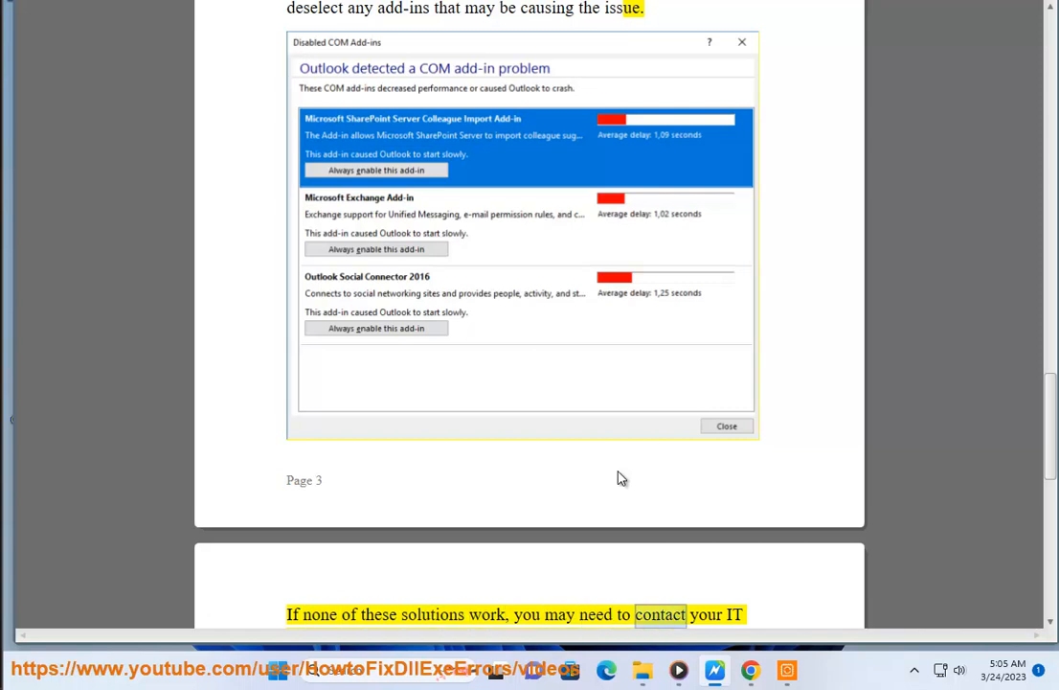
pyautogui.scroll(-3)
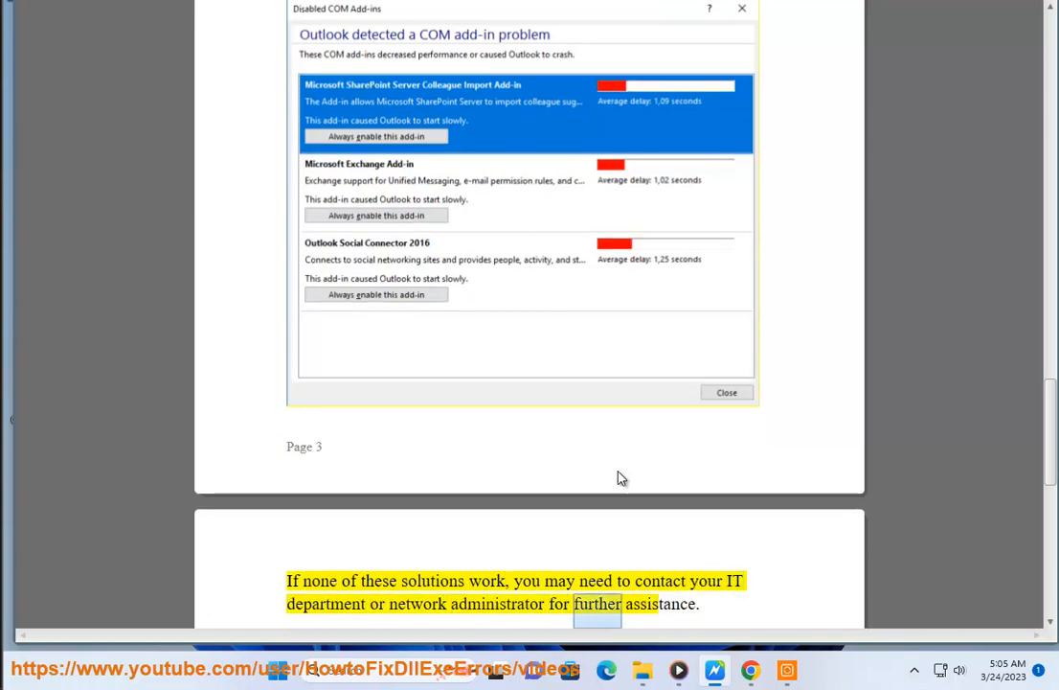